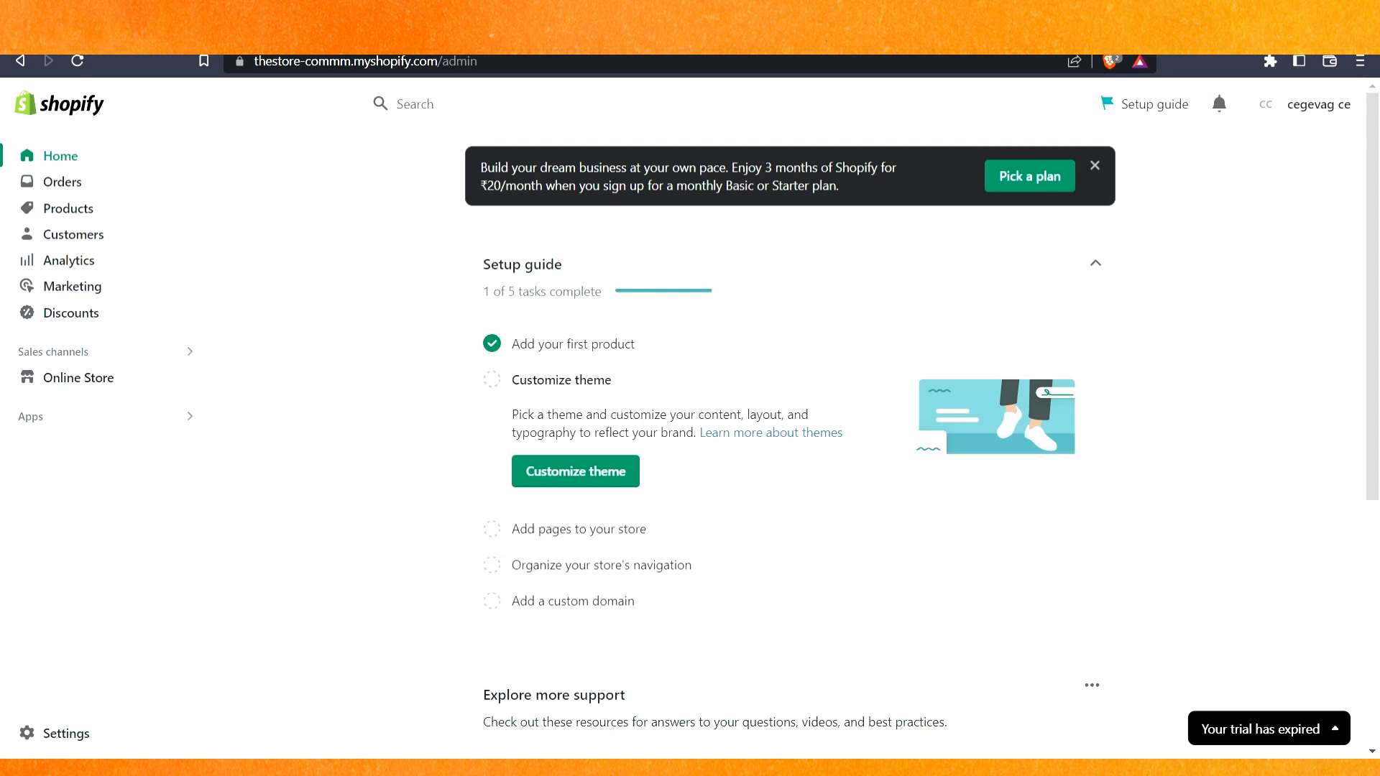
mouse_move(1006, 547)
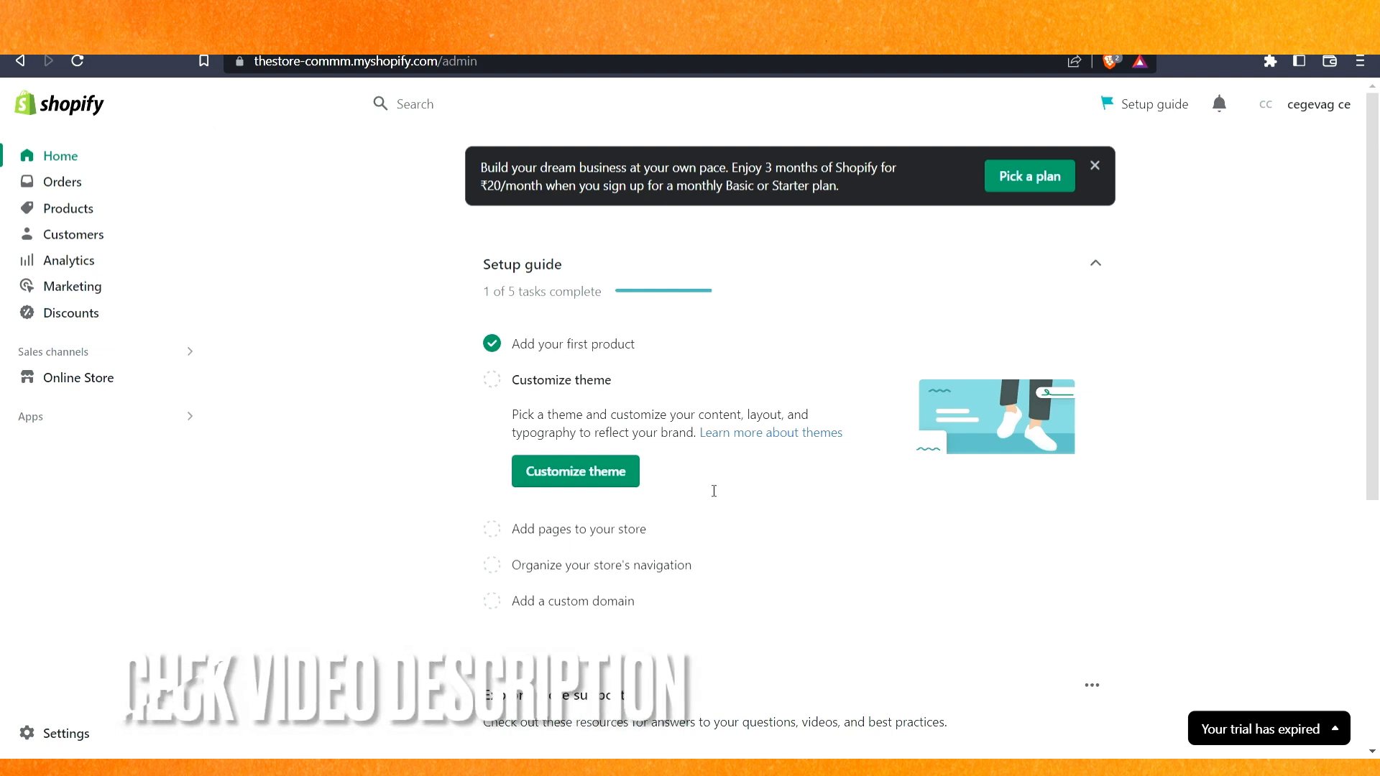
mouse_move(388, 559)
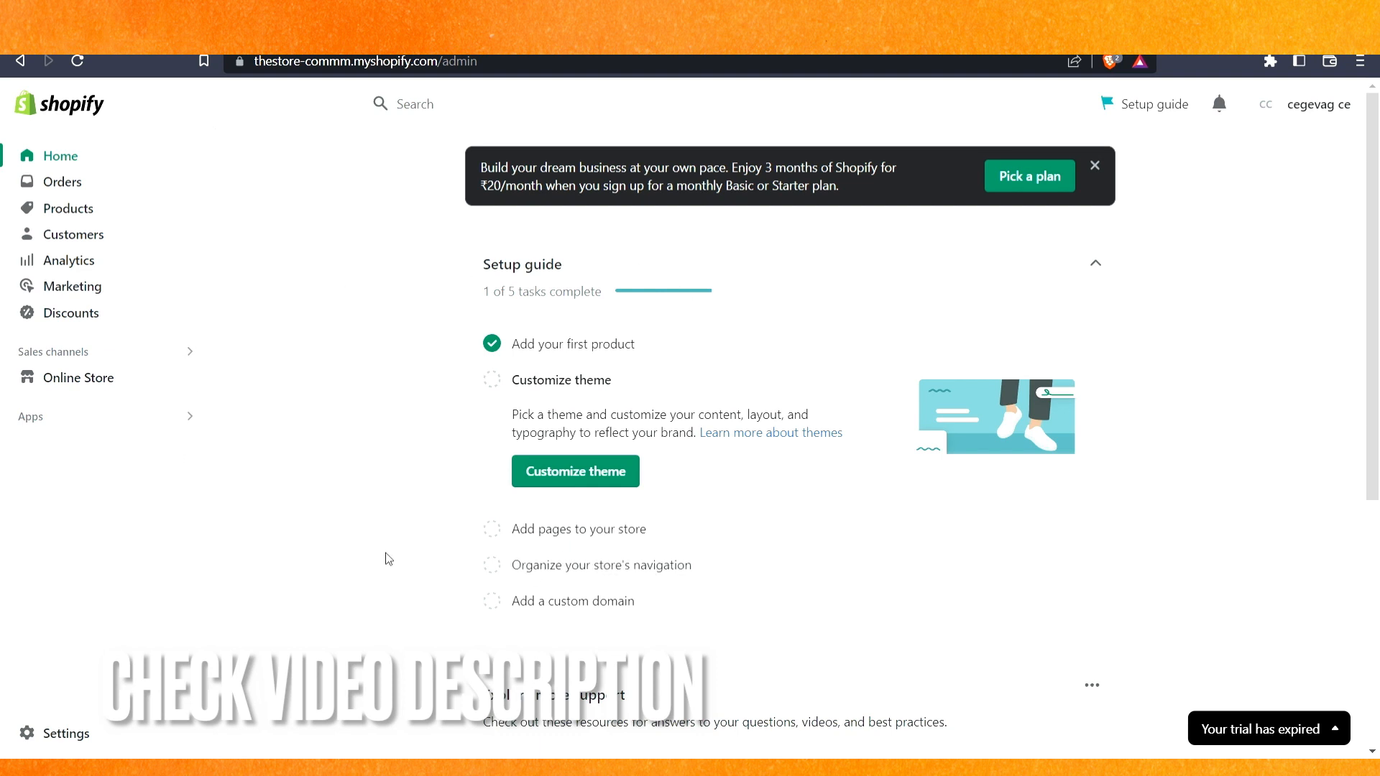
- Open the Products list from the Shopify admin sidebar
left_click(67, 208)
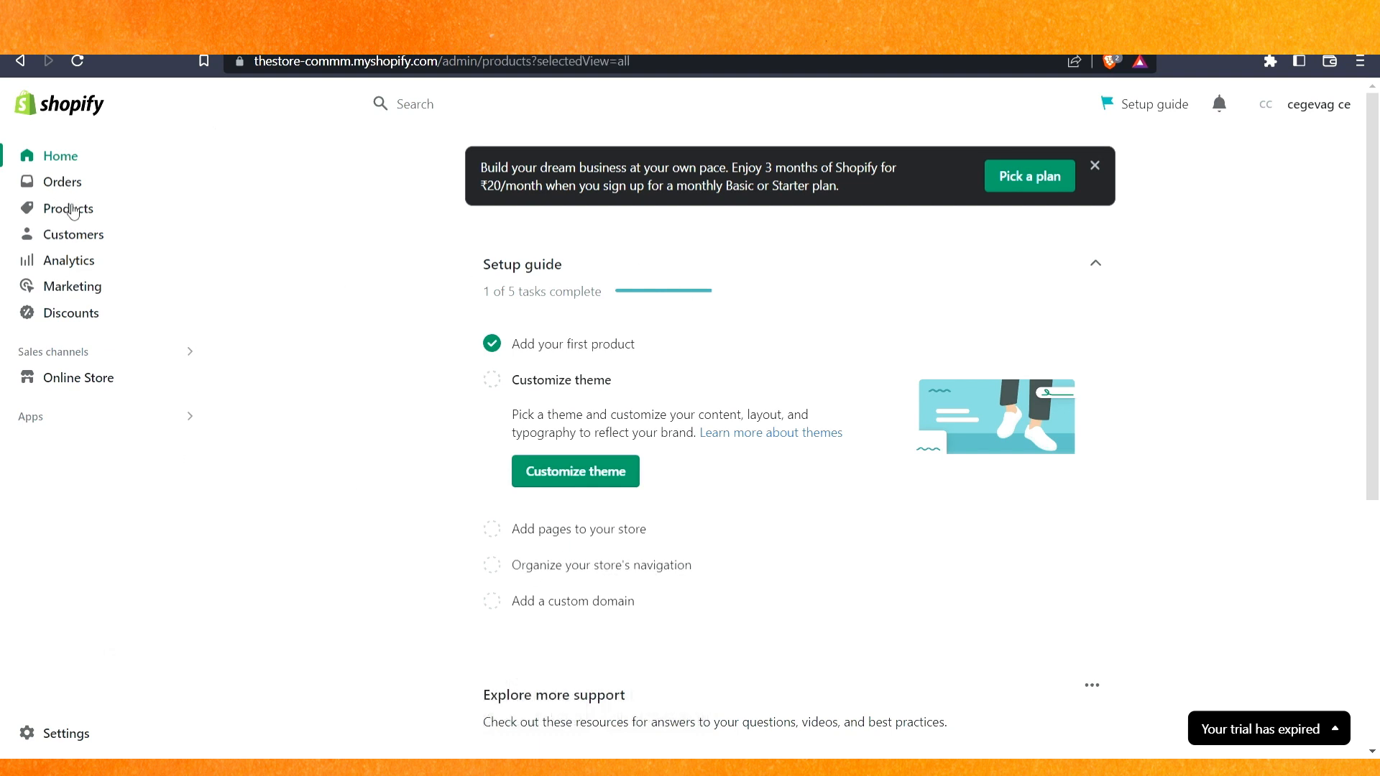
- Select the out-of-stock Short Sleeve T-shirt in the products list for bulk action
left_click(68, 208)
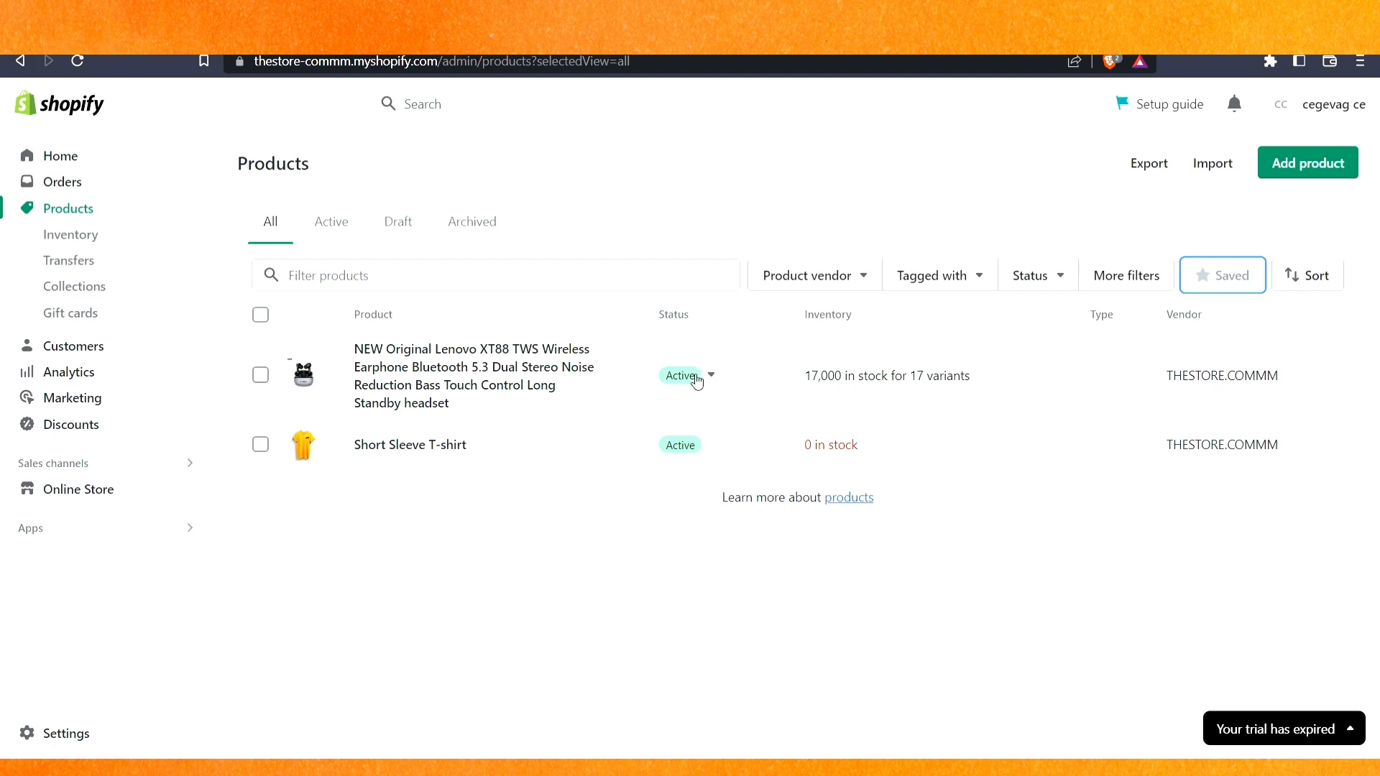
mouse_move(835, 372)
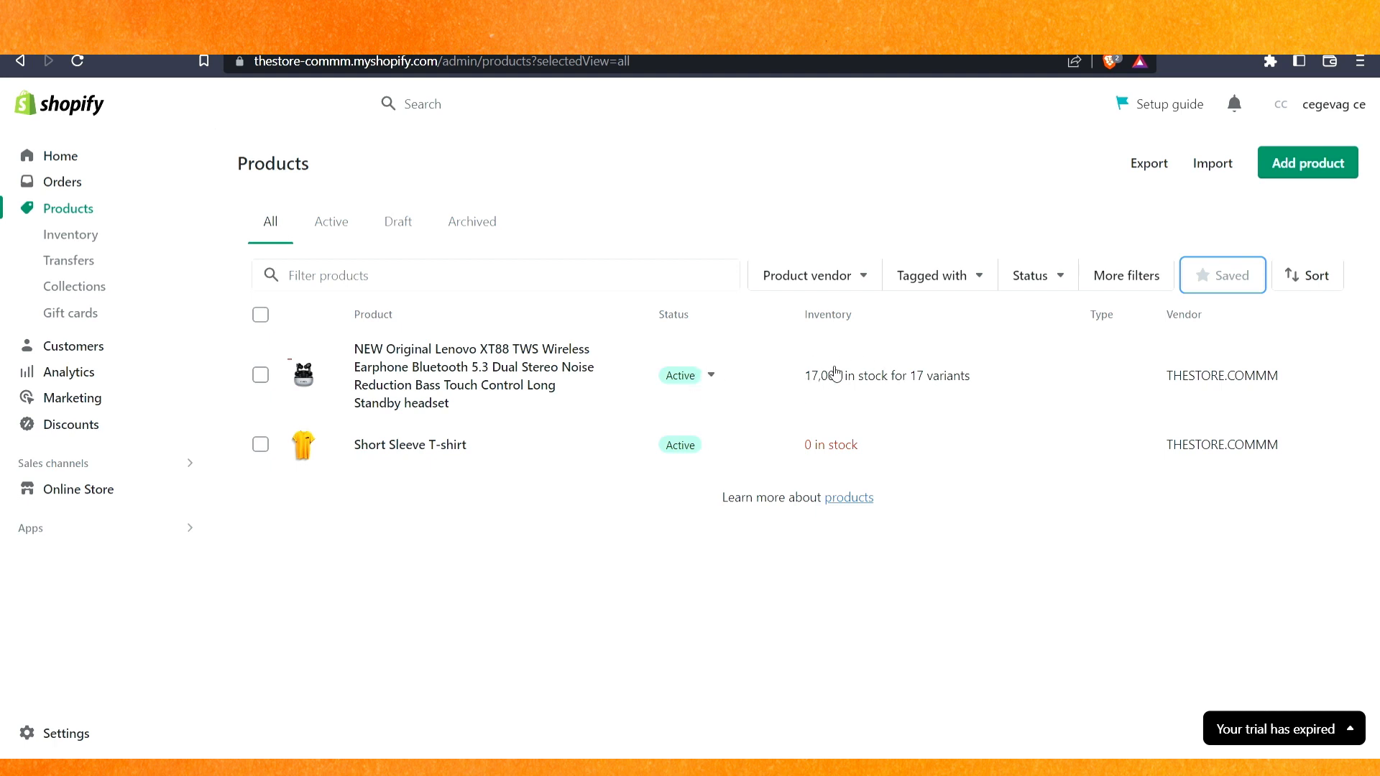
mouse_move(825, 451)
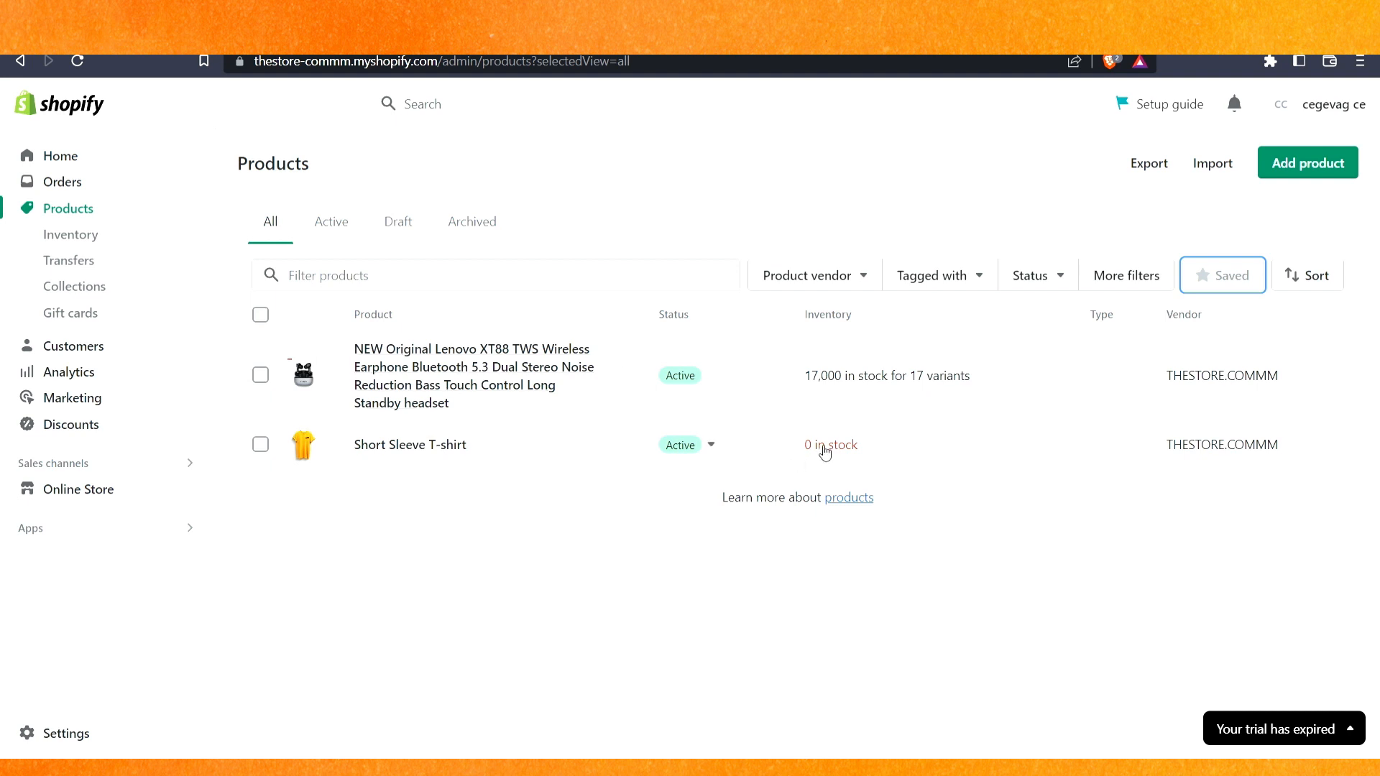
mouse_move(845, 457)
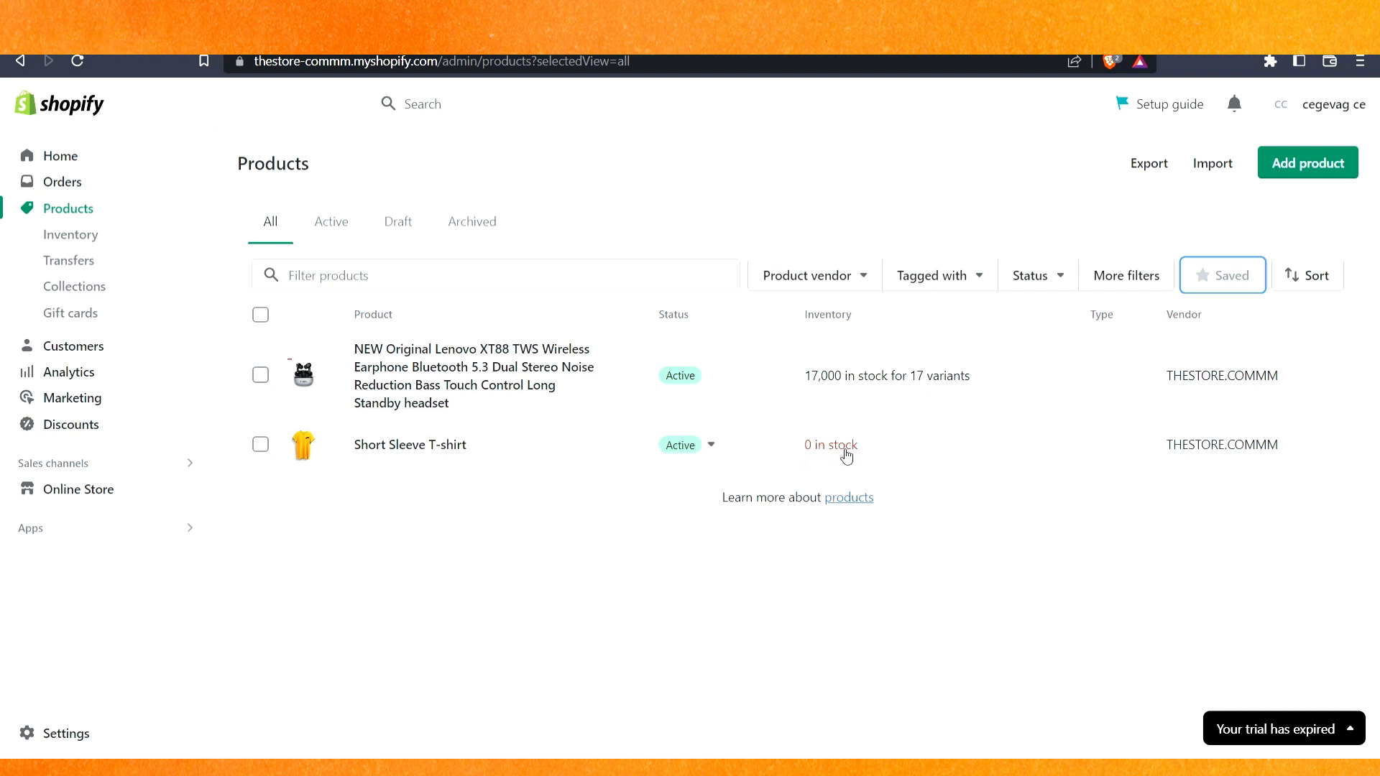
mouse_move(710, 446)
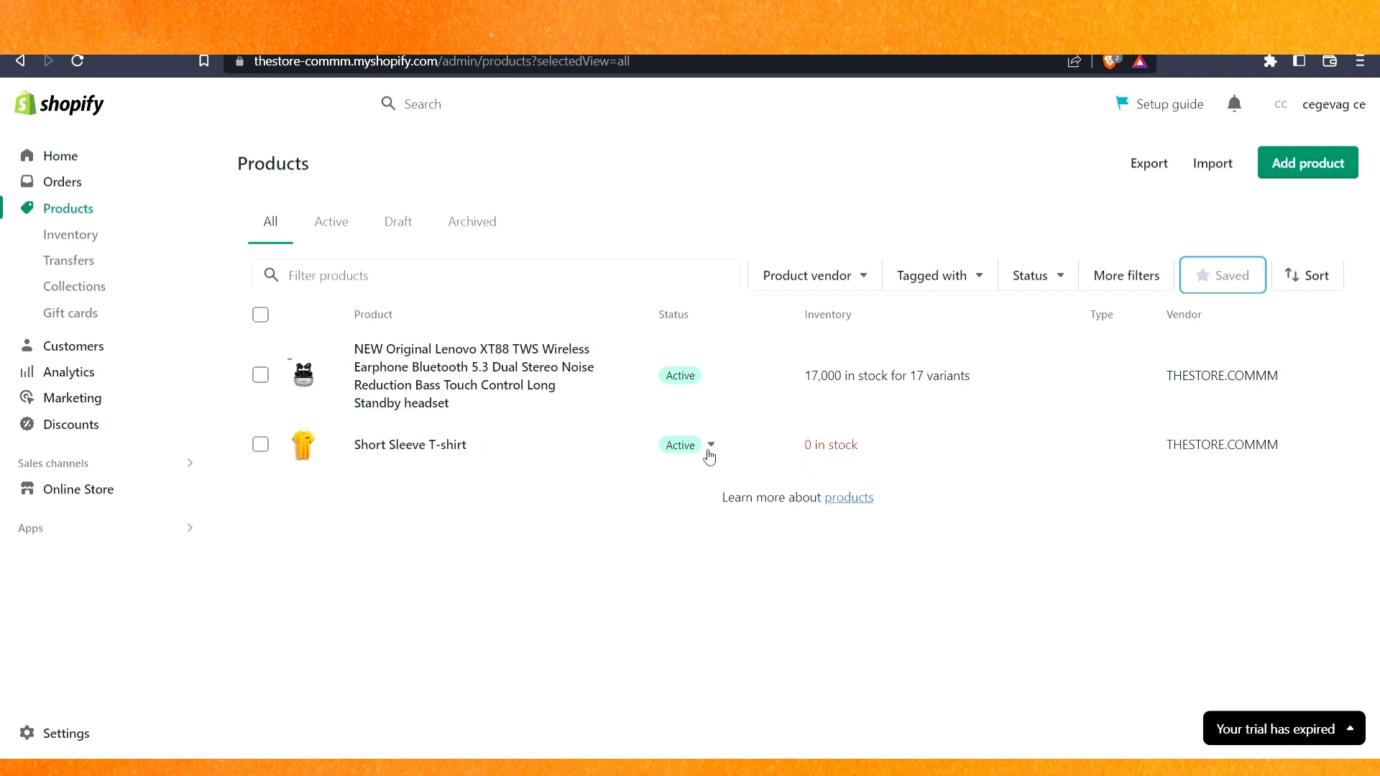
mouse_move(436, 466)
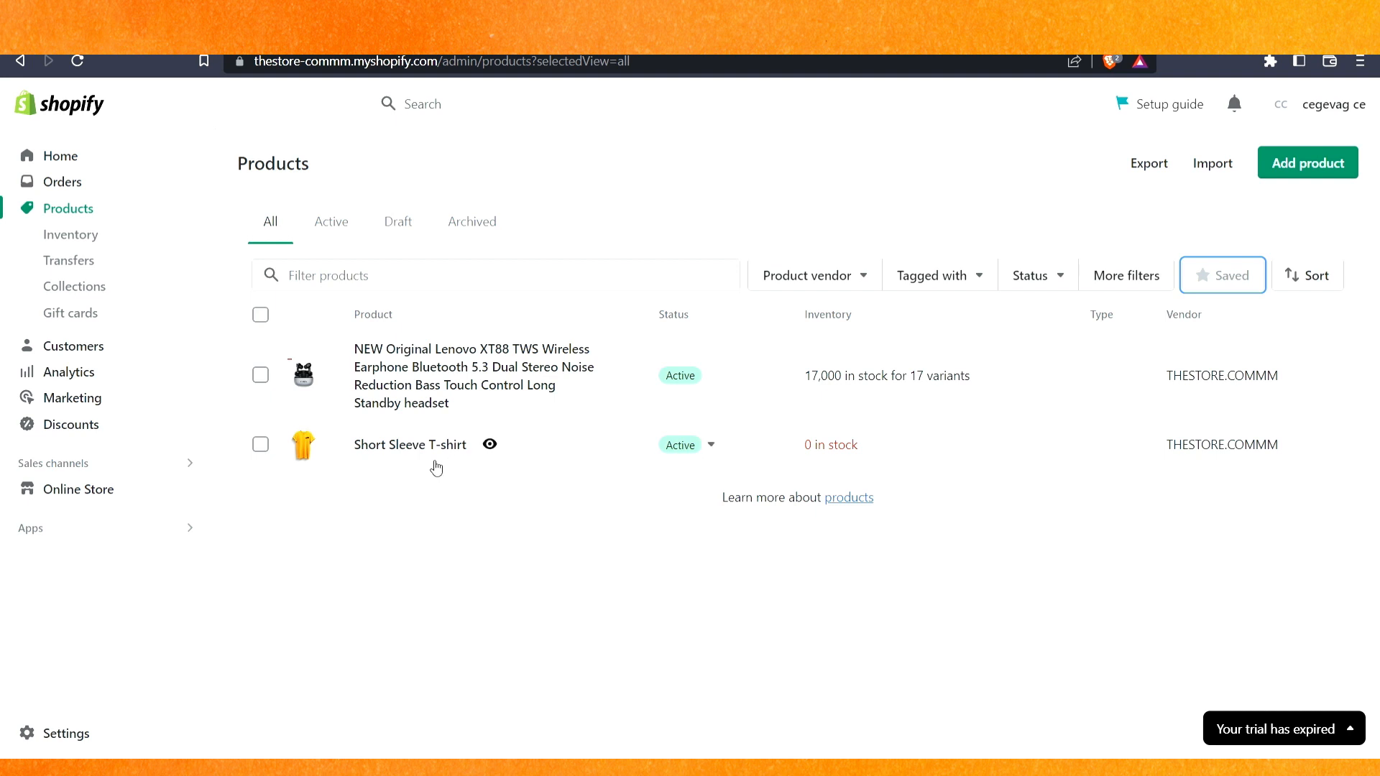
left_click(260, 444)
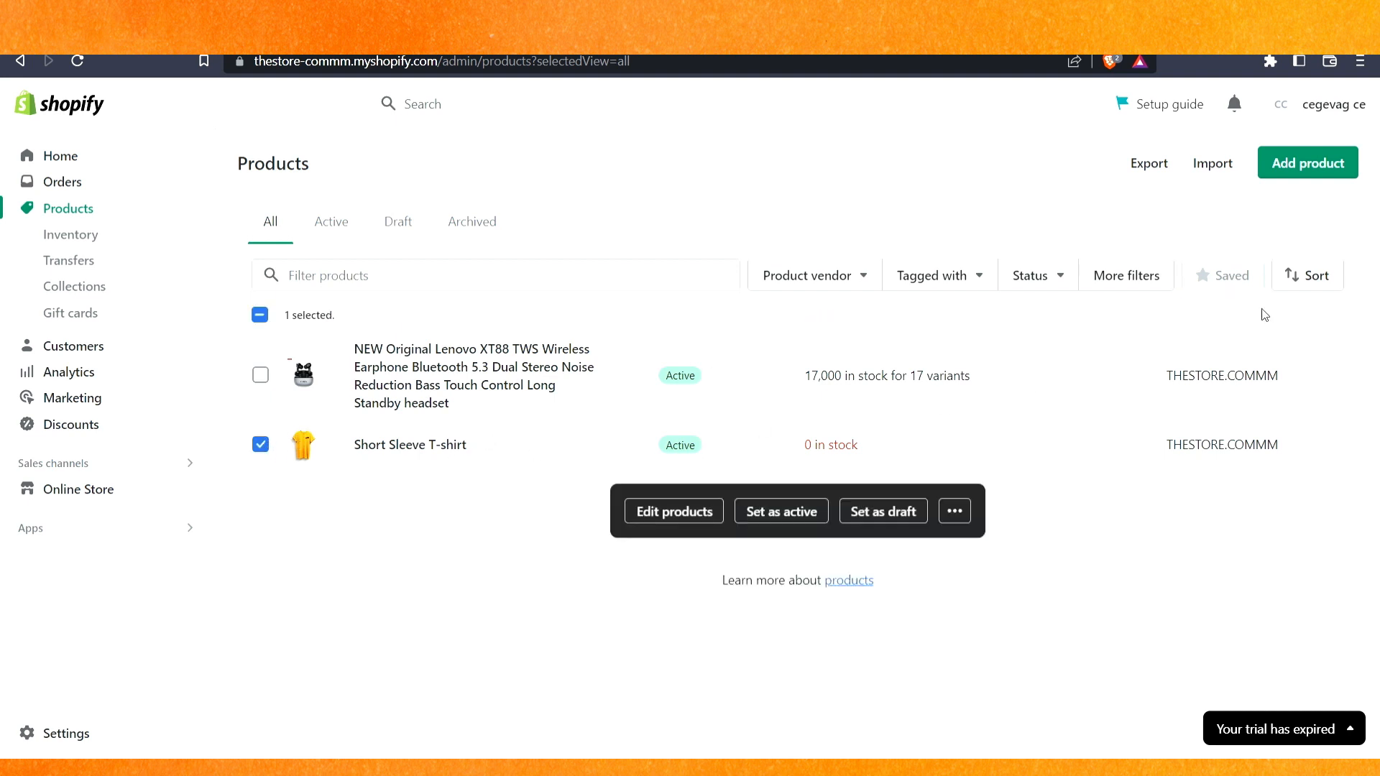
left_click(1125, 275)
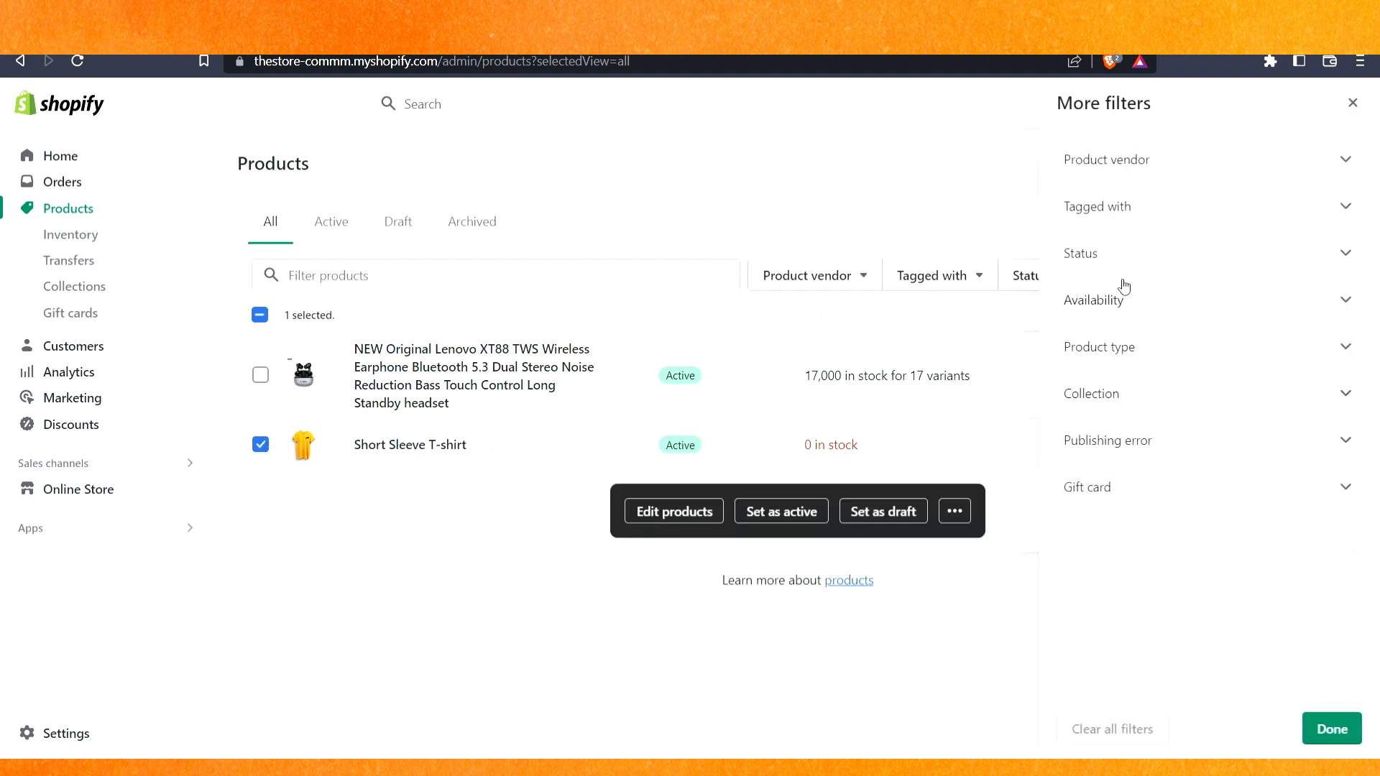
mouse_move(1129, 260)
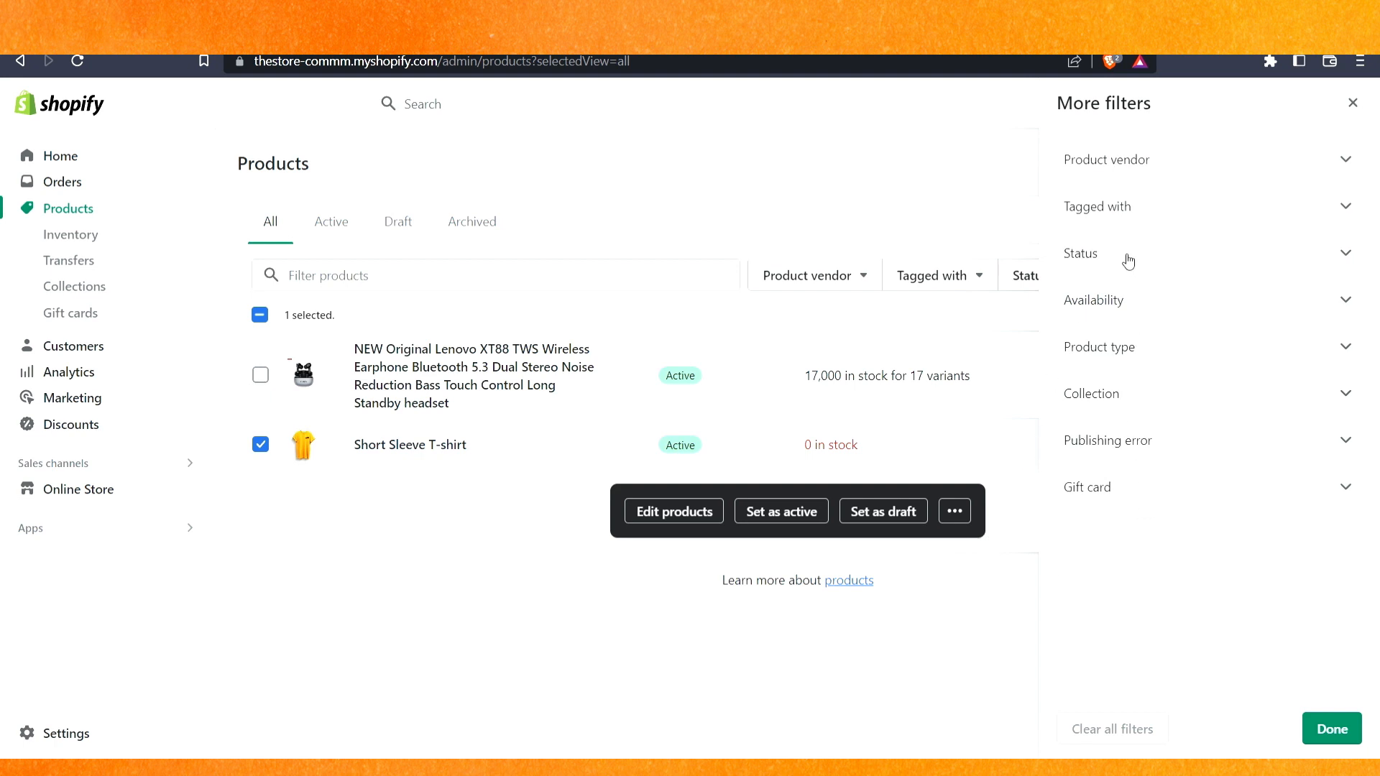
left_click(1079, 254)
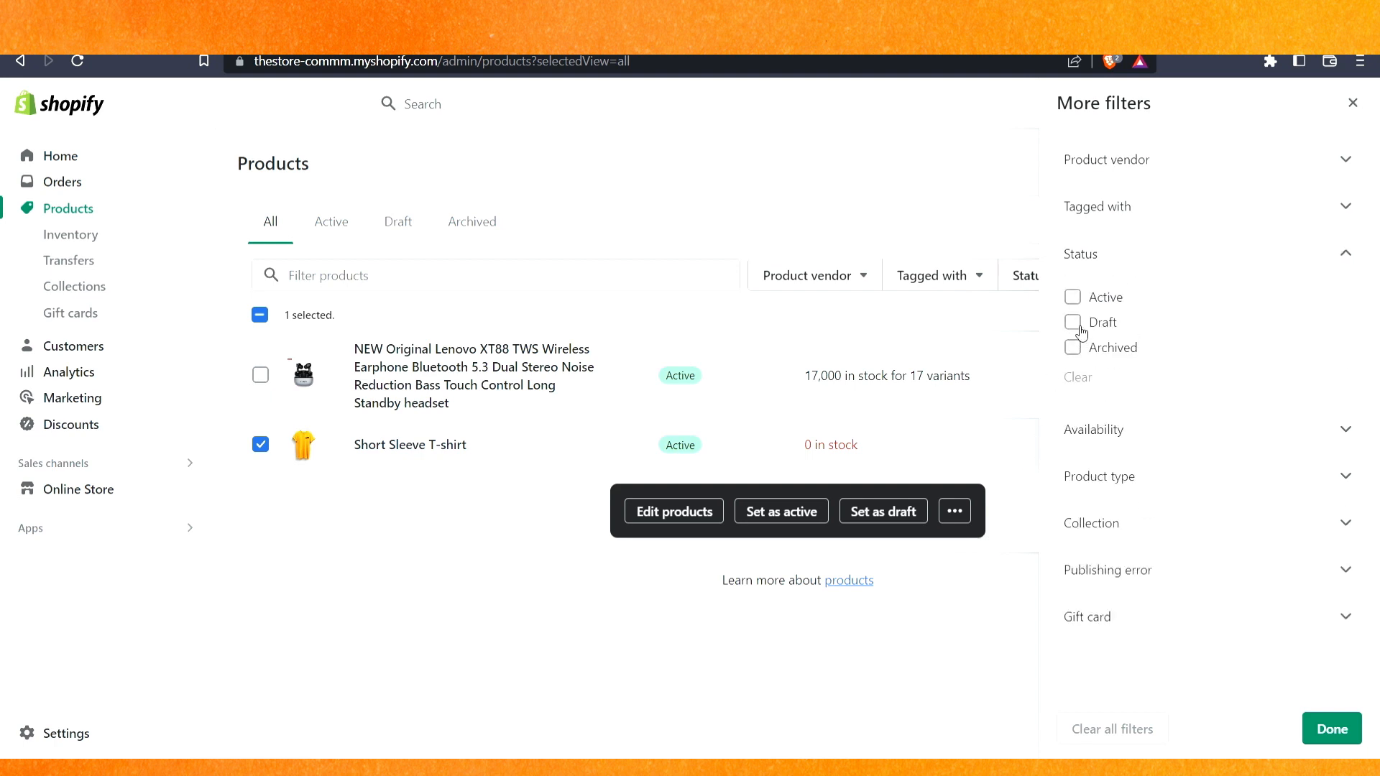
mouse_move(365, 662)
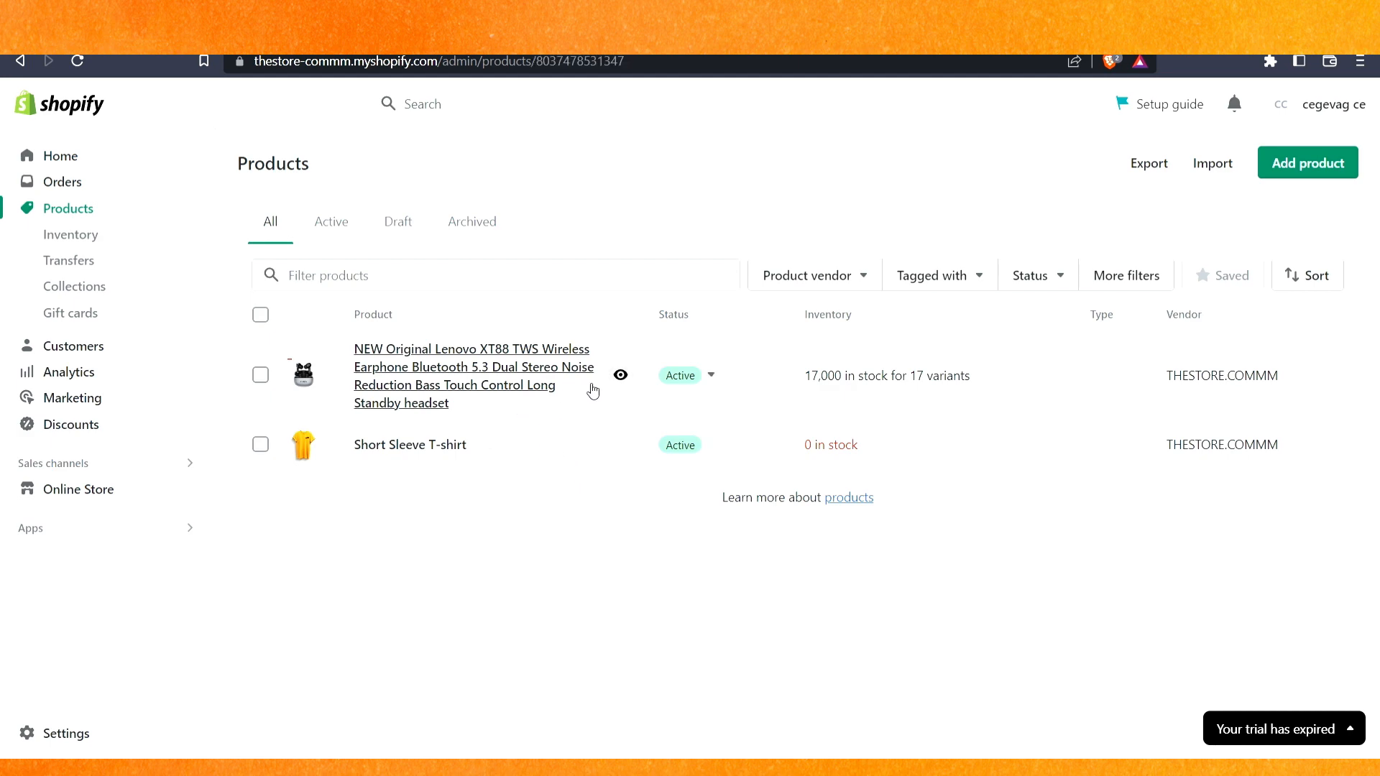
- Open Lenovo XT88 earphones and review its options, variants and media
left_click(471, 367)
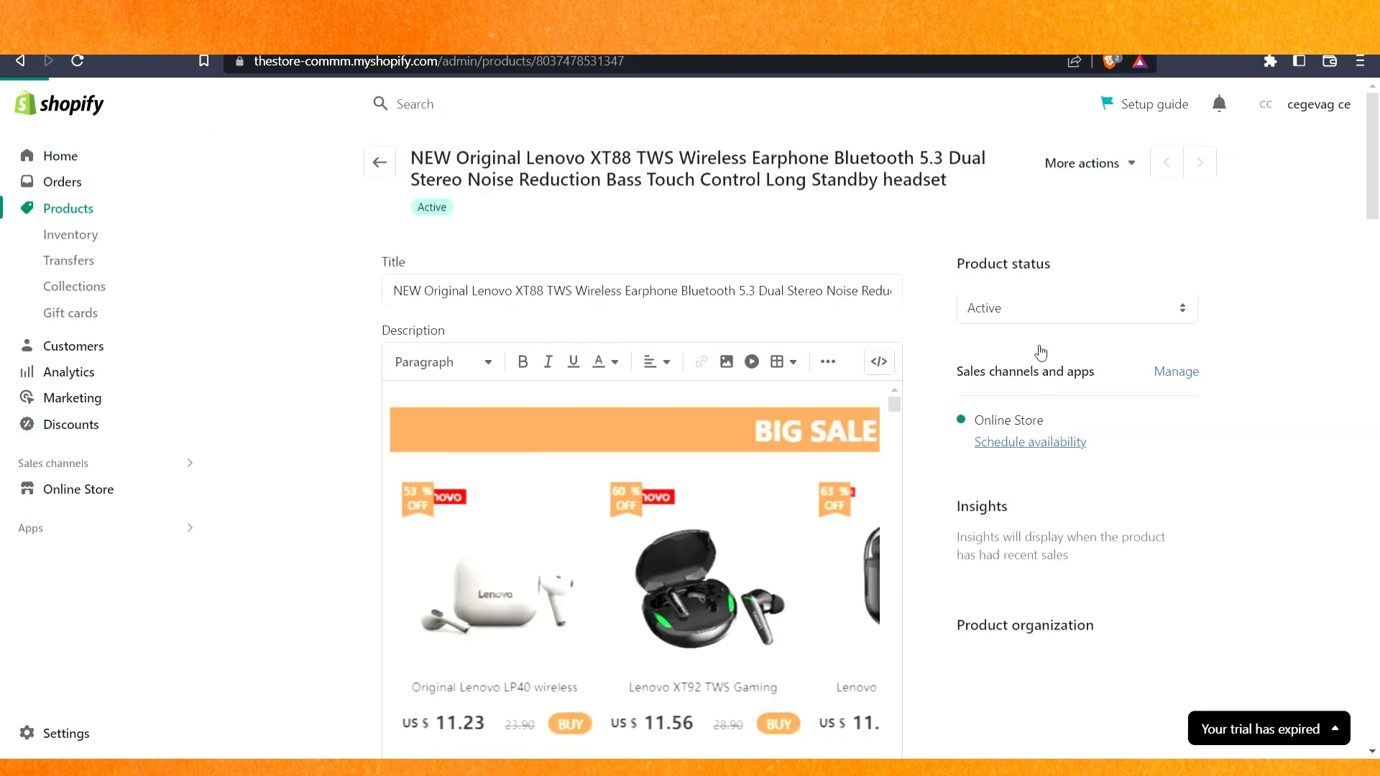
scroll("down", 3)
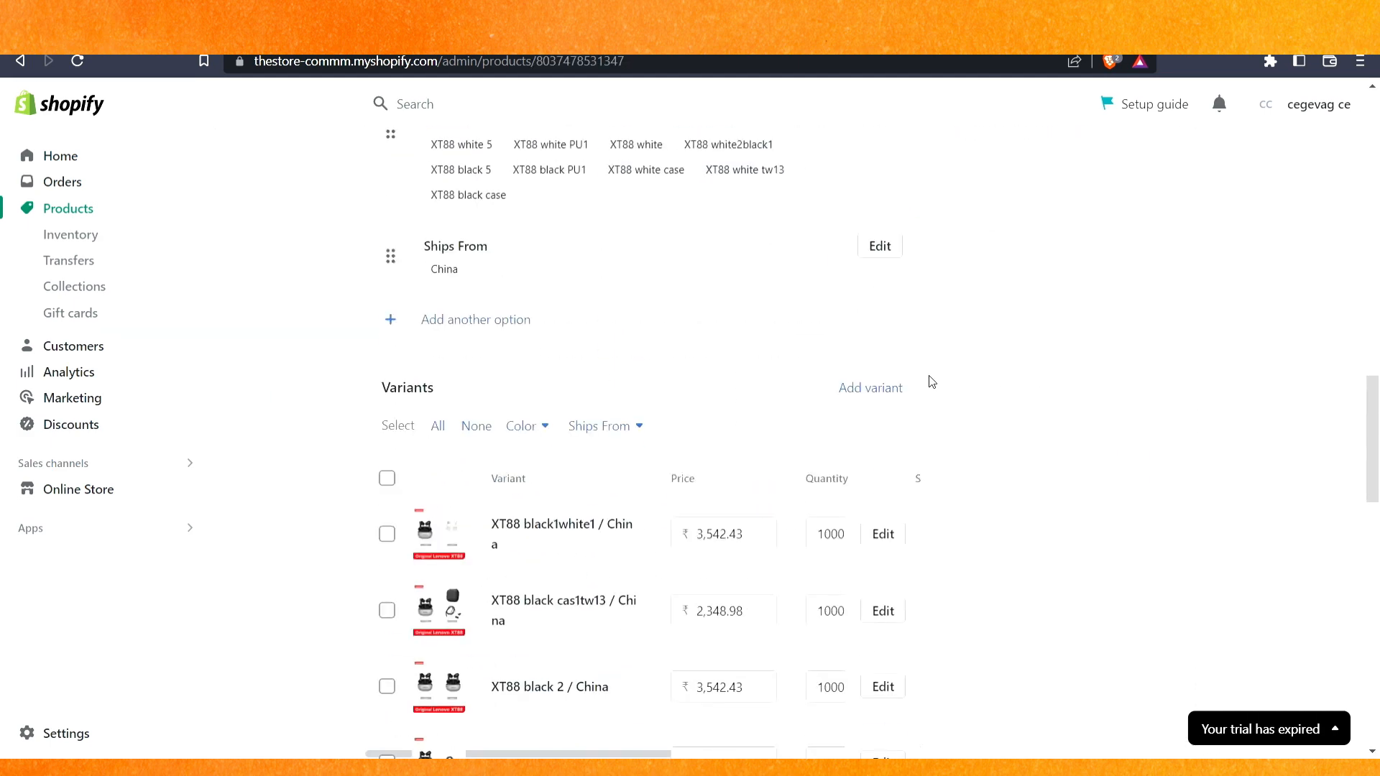
scroll("down", 3)
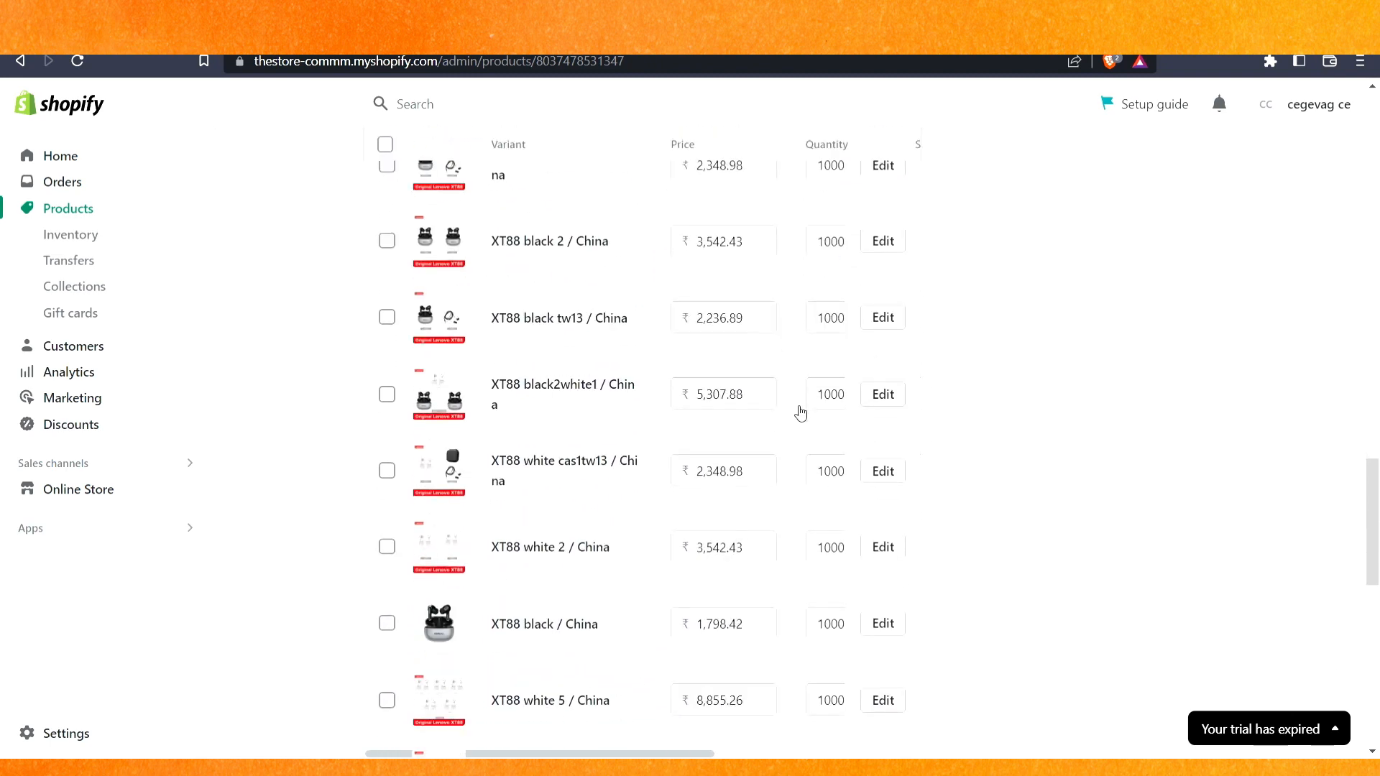
scroll("down", 3)
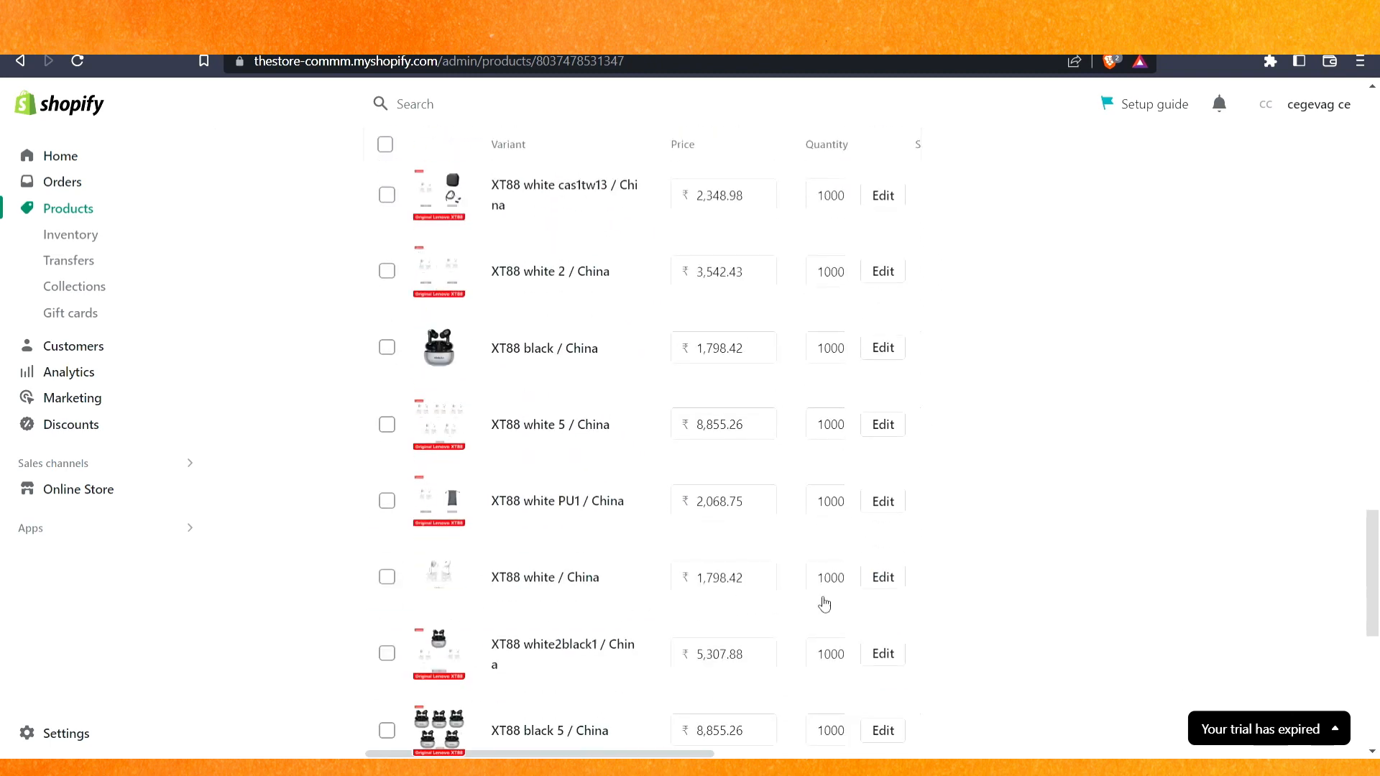
scroll("up", 3)
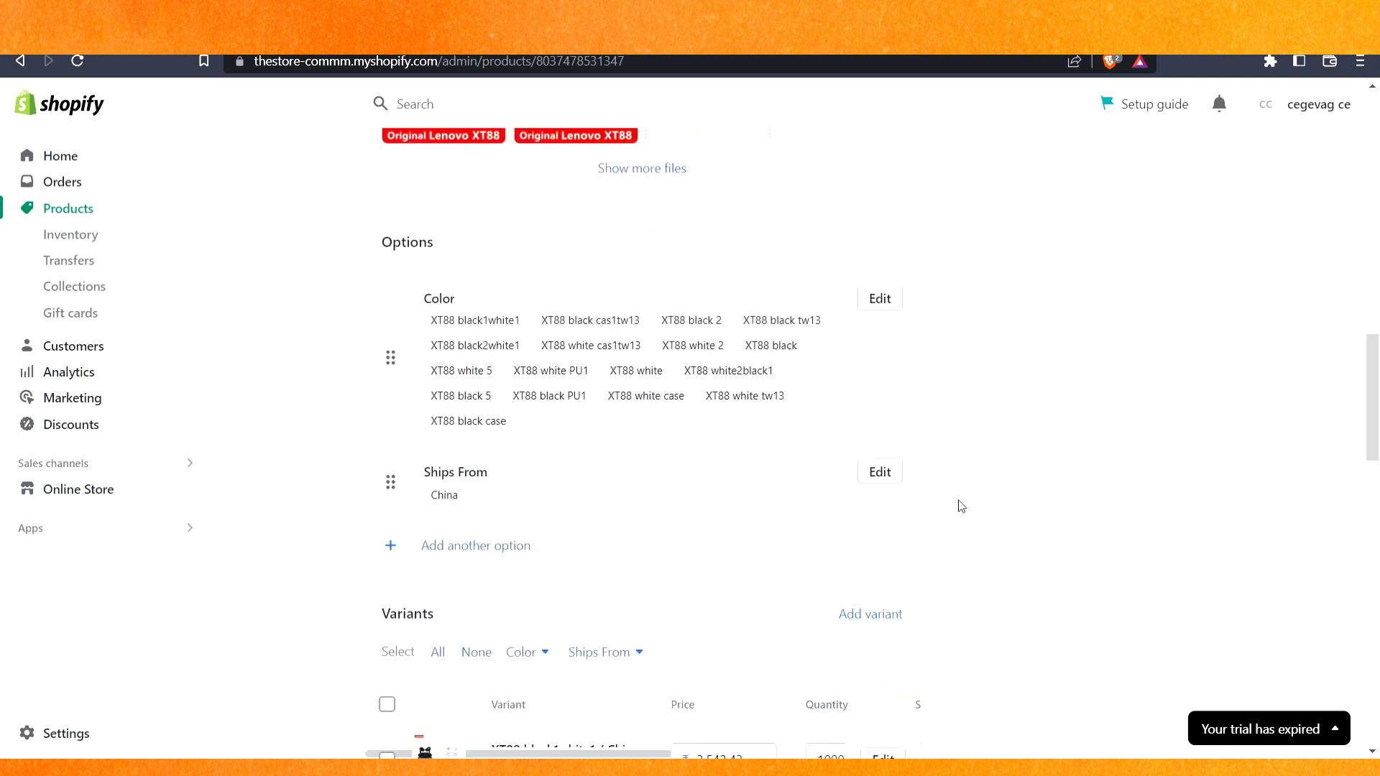
scroll("up", 3)
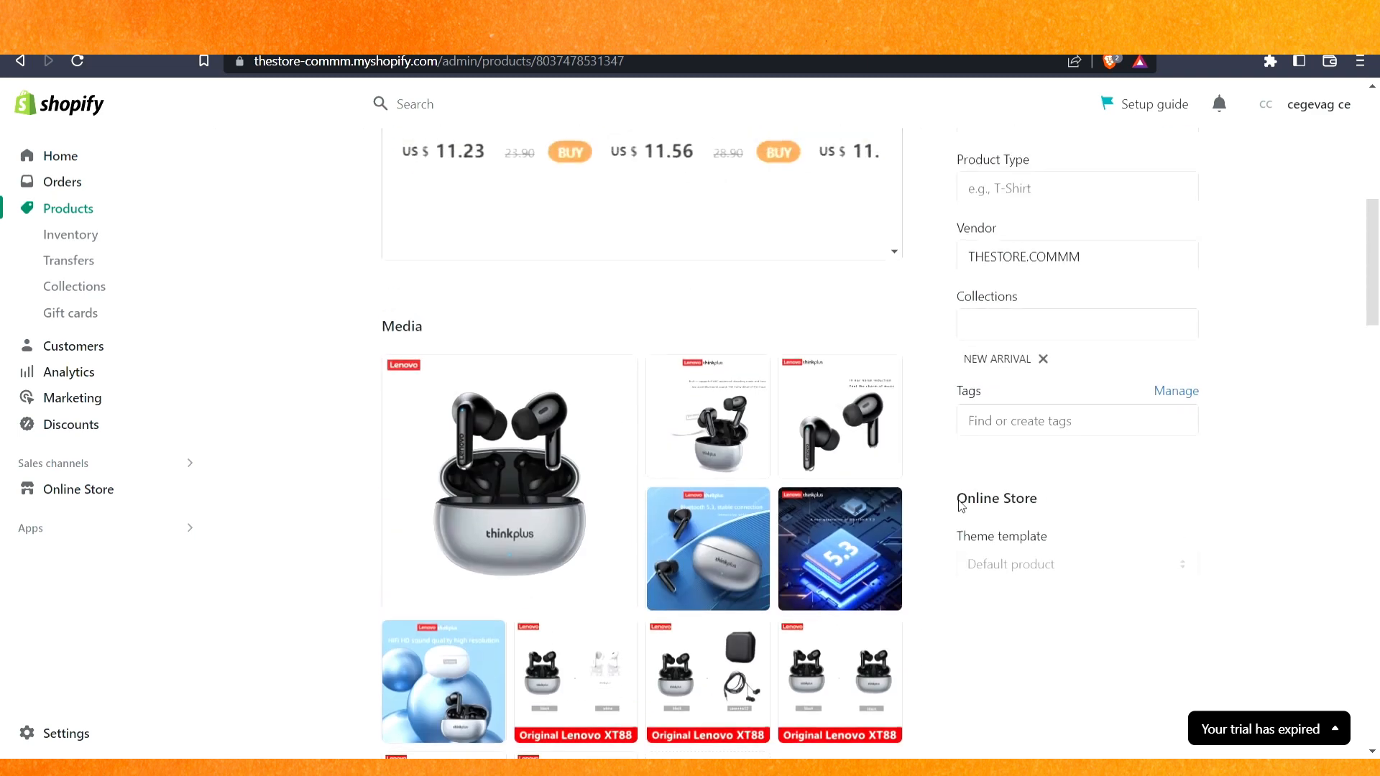
scroll("up", 3)
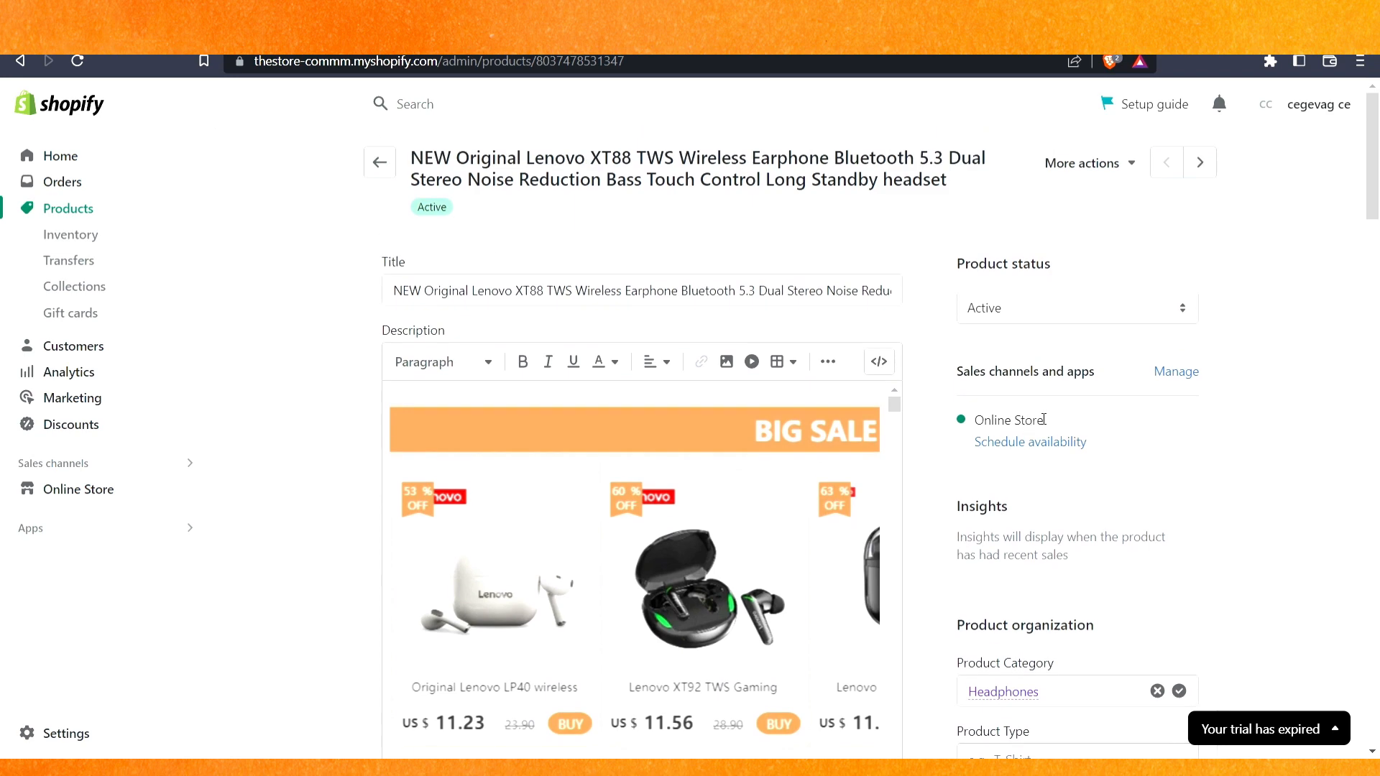
mouse_move(380, 161)
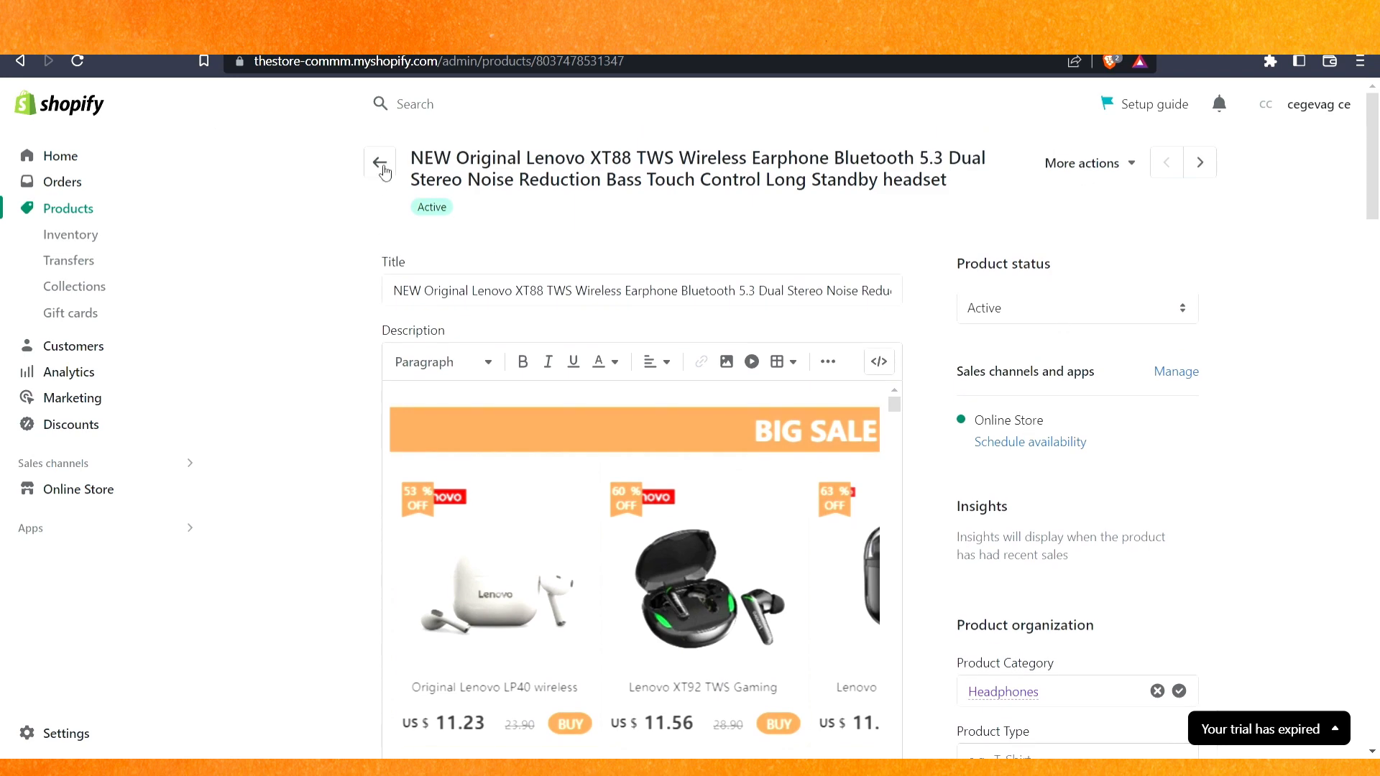
- Scroll to the bottom of the Lenovo XT88 page, past the search engine listing
scroll("down", 3)
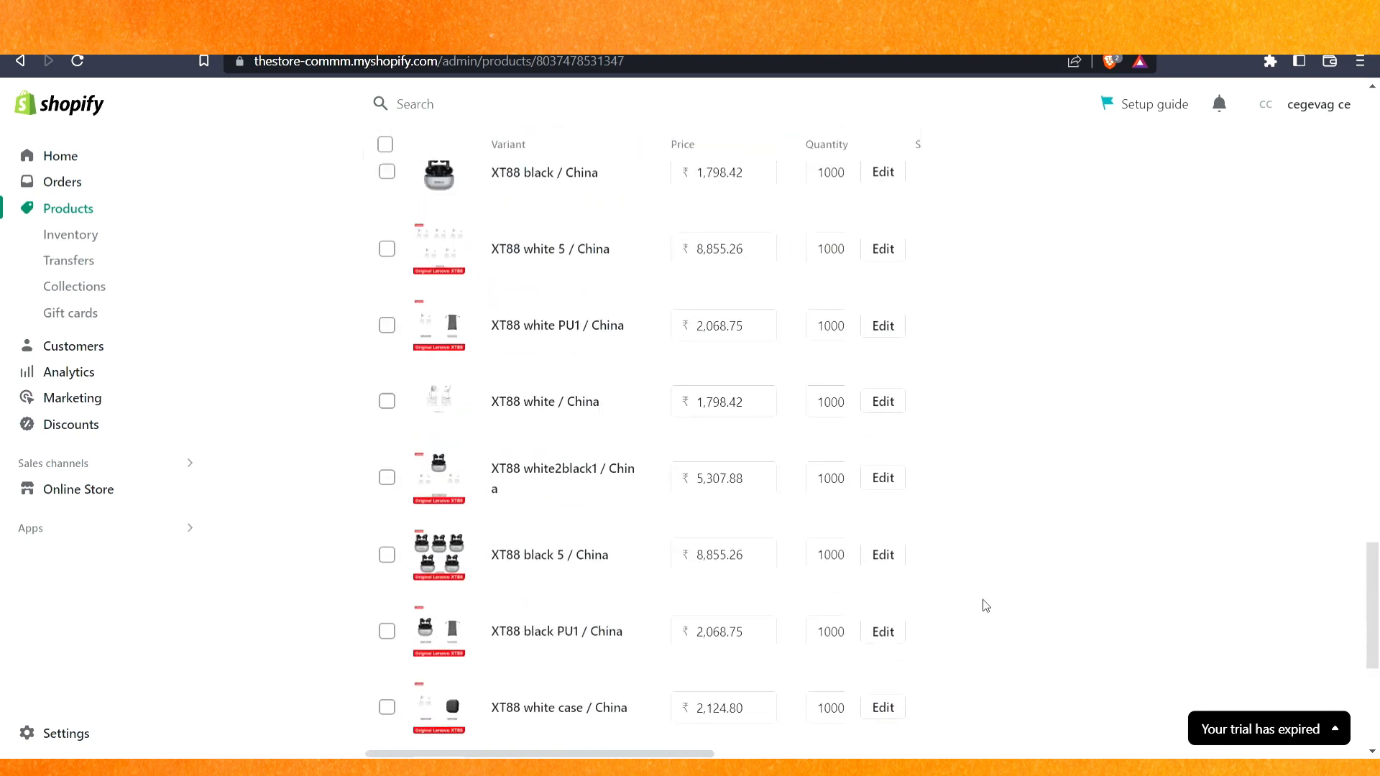
scroll("down", 3)
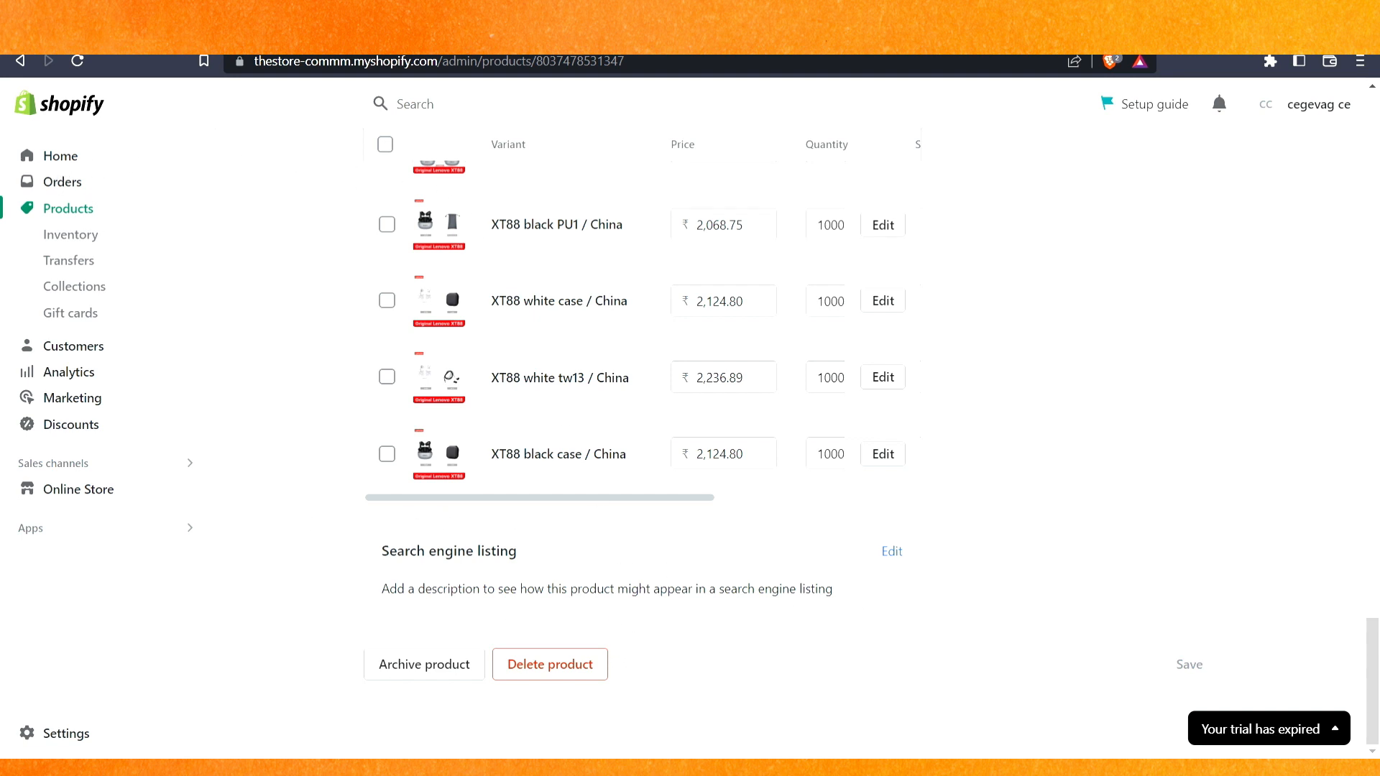
mouse_move(996, 514)
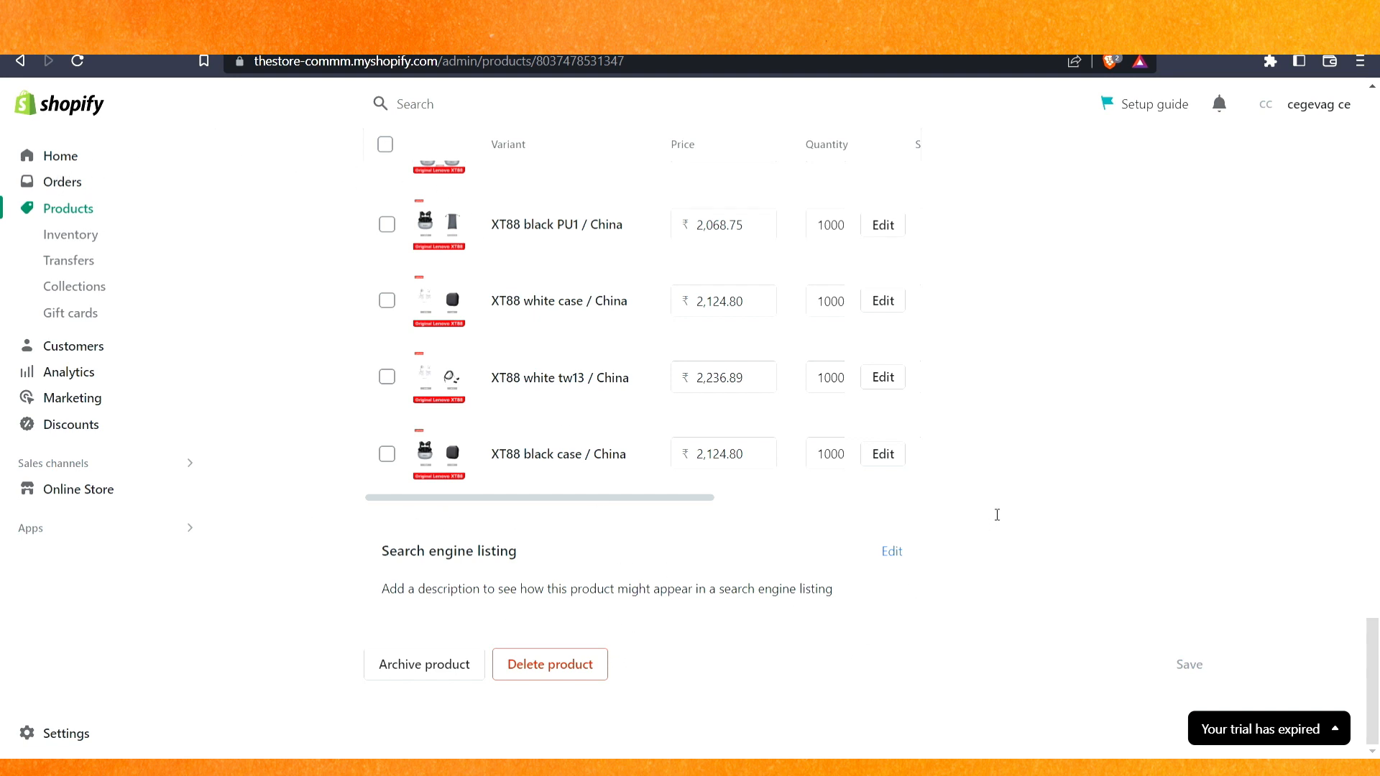
mouse_move(1011, 489)
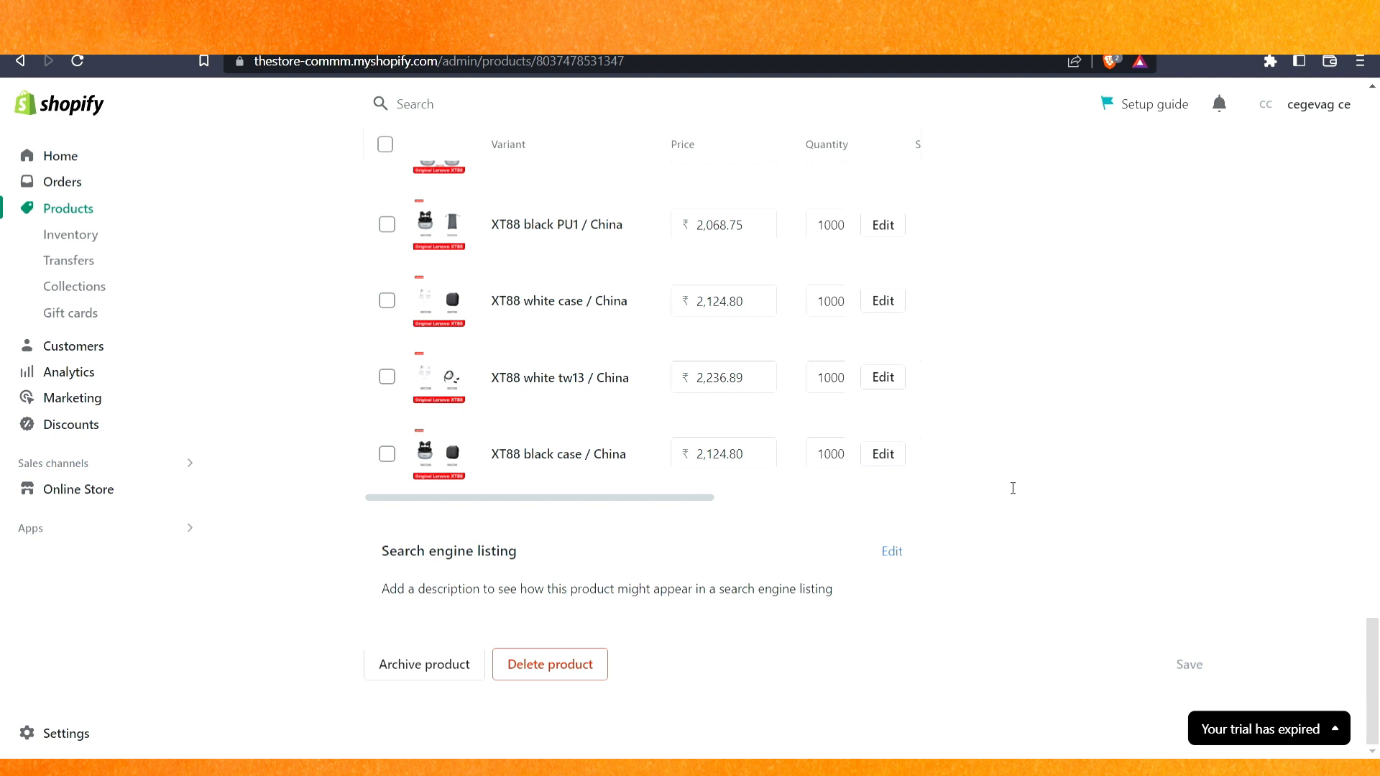